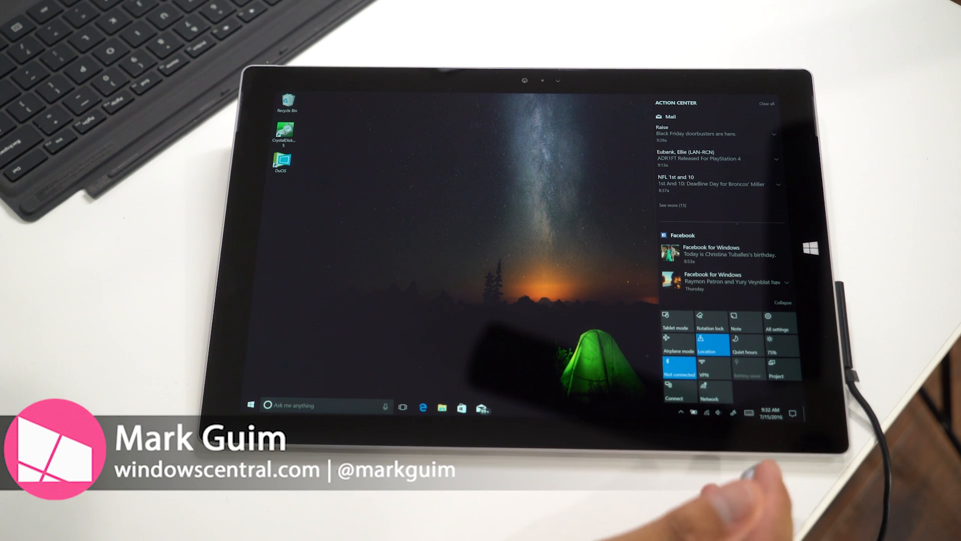
mouse_move(613, 429)
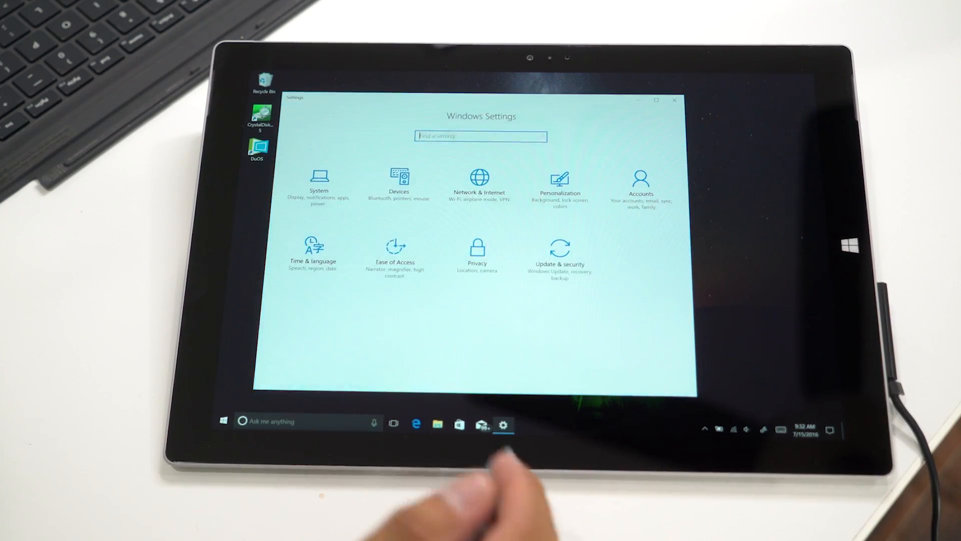
Step: Open Devices and select the Pen & Windows Ink settings page
click(398, 185)
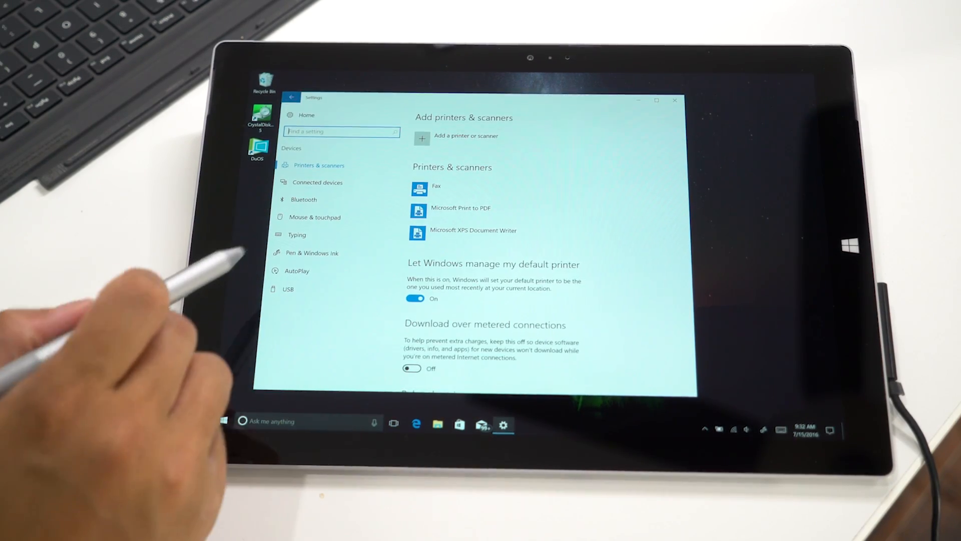
click(312, 253)
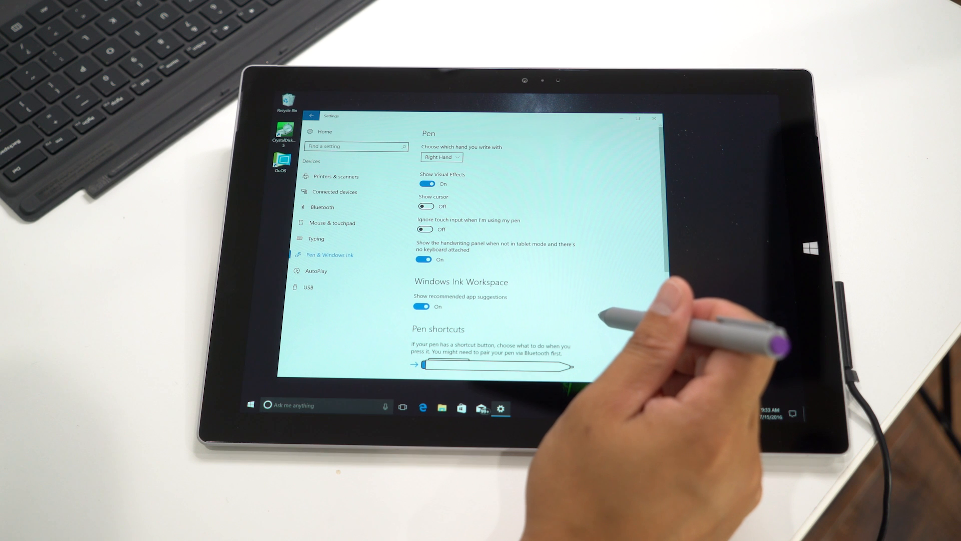
mouse_move(662, 325)
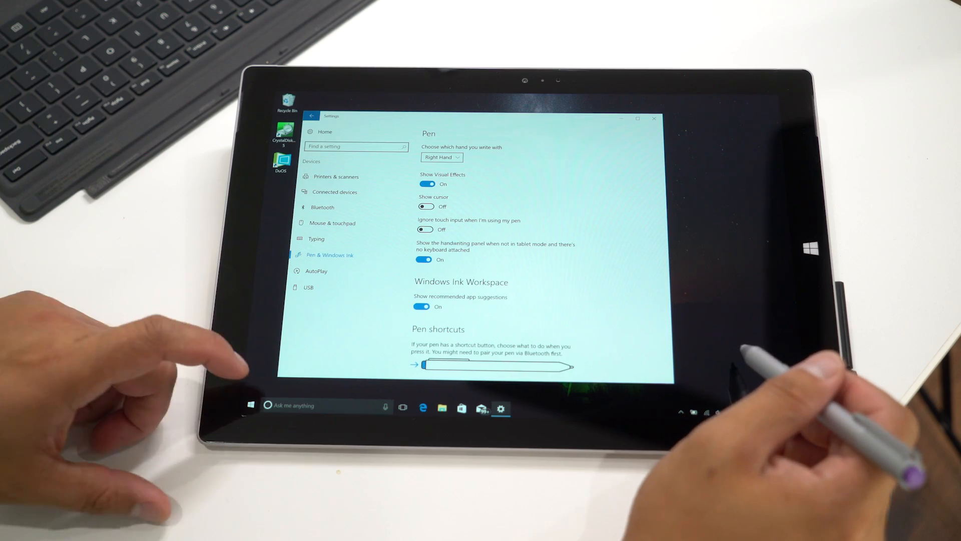
Step: Turn on 'Ignore touch input when I'm using my pen', leaving Show cursor off
click(250, 405)
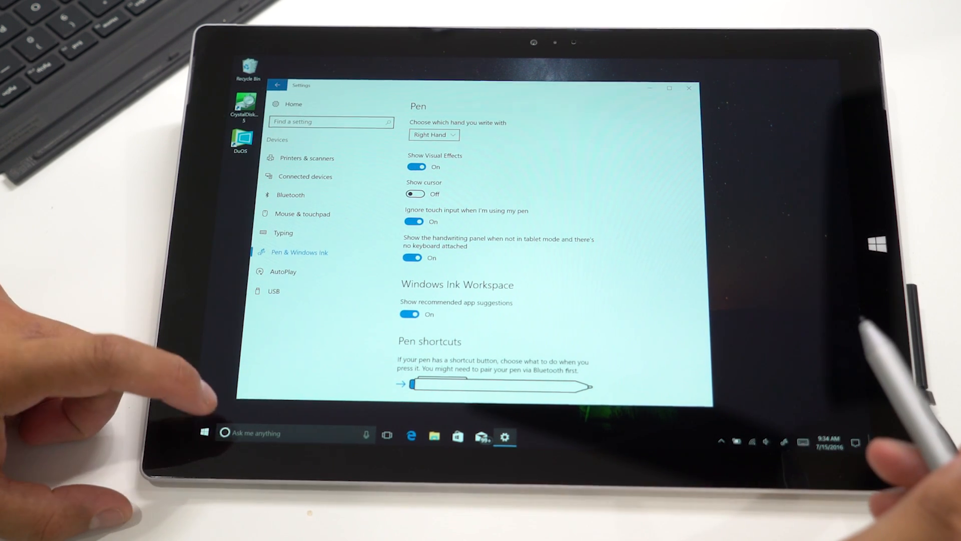
click(204, 433)
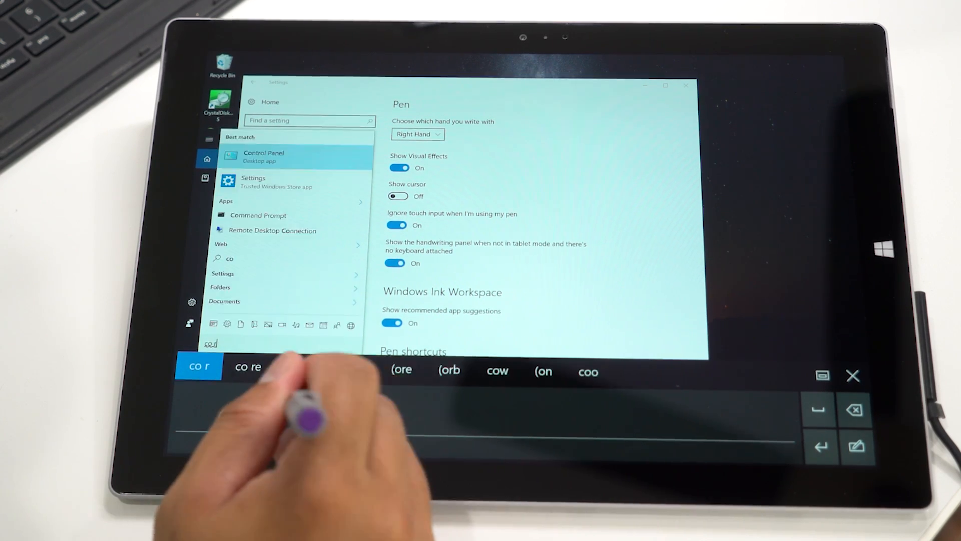
Step: Handwrite 'cortana' into the search handwriting panel with the pen
text(cortana)
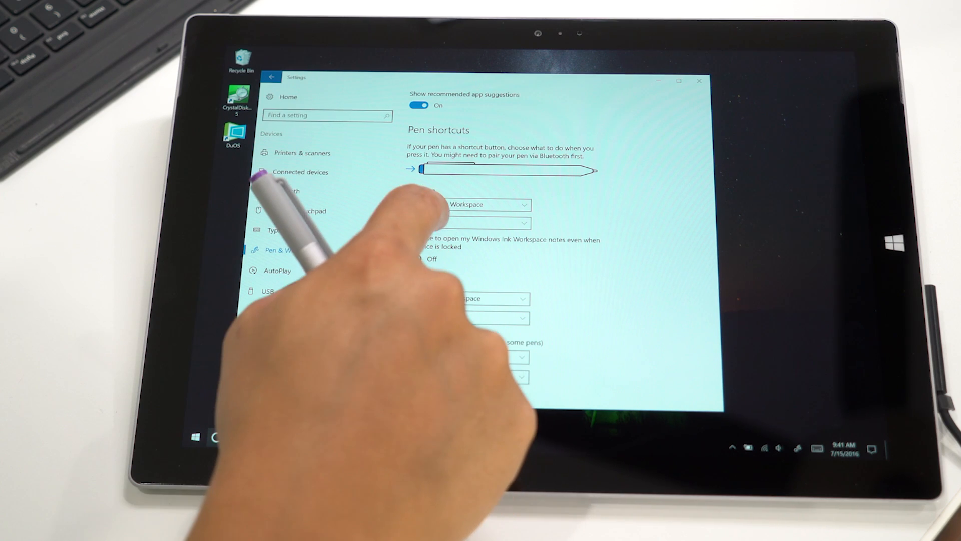
Step: Enable 'Click once to open my Windows Ink Workspace notes even when the device is locked'
click(466, 205)
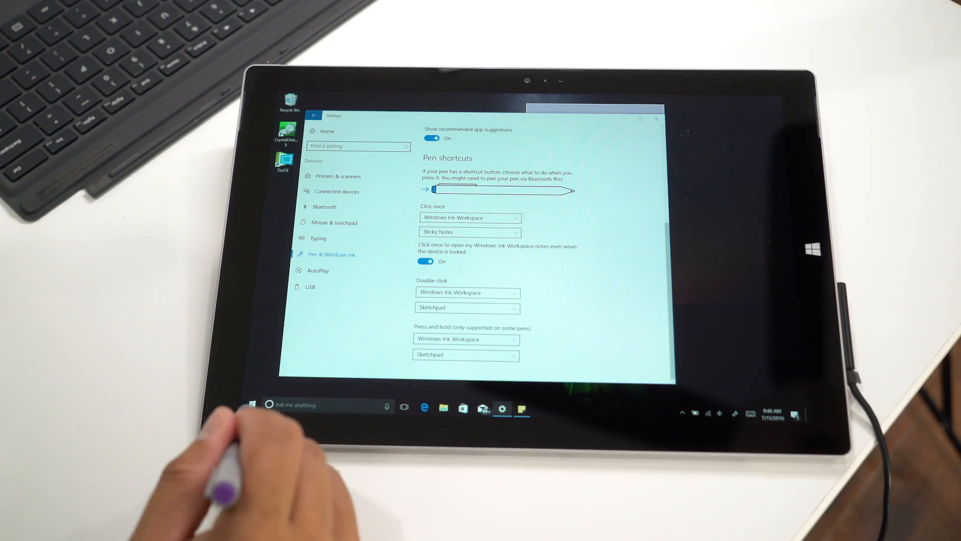
Step: Bring up the Start menu over the pen shortcut settings
click(252, 406)
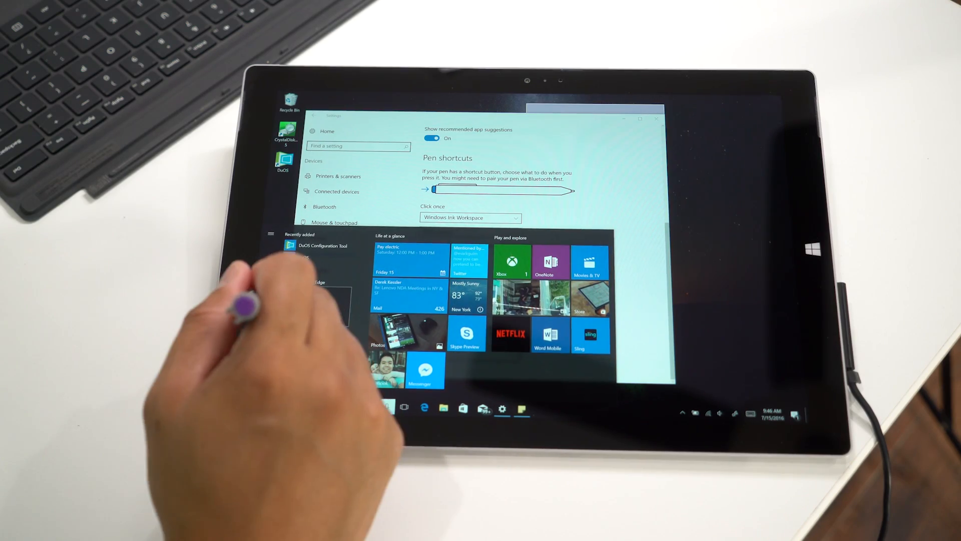